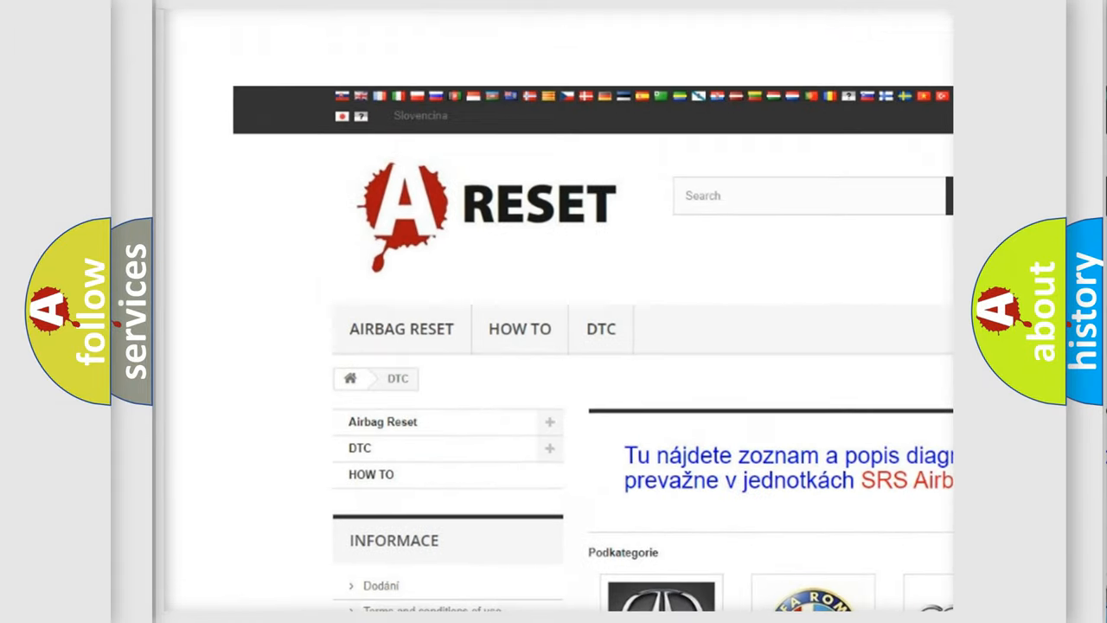
# - Show the Chrysler trouble-code list and reach code B120815 with its definition
pyautogui.scroll(-3)
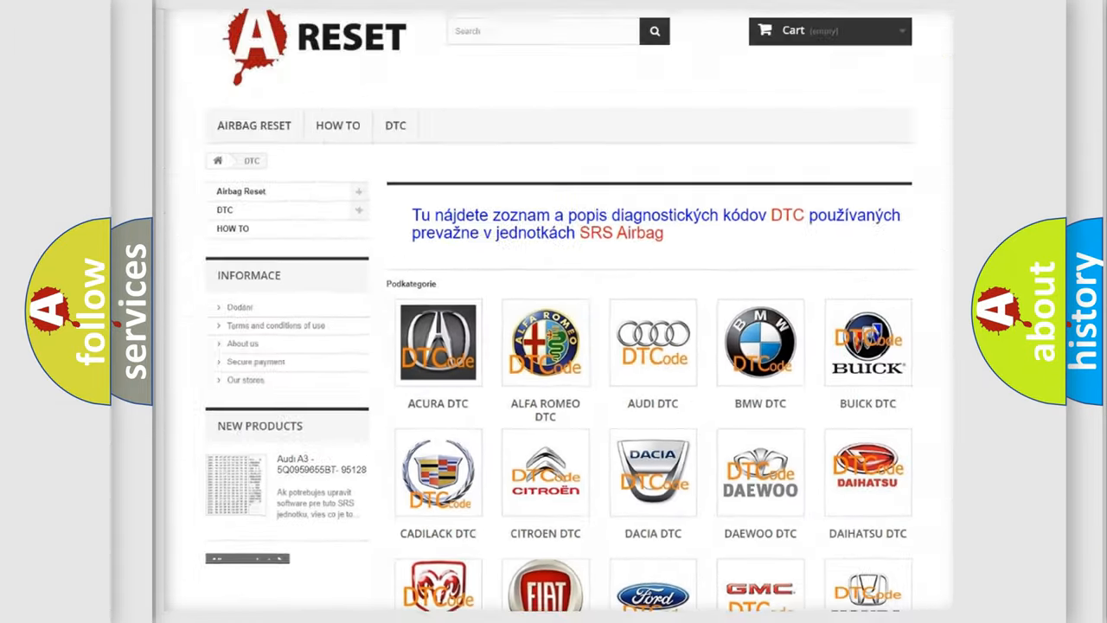
pyautogui.scroll(-3)
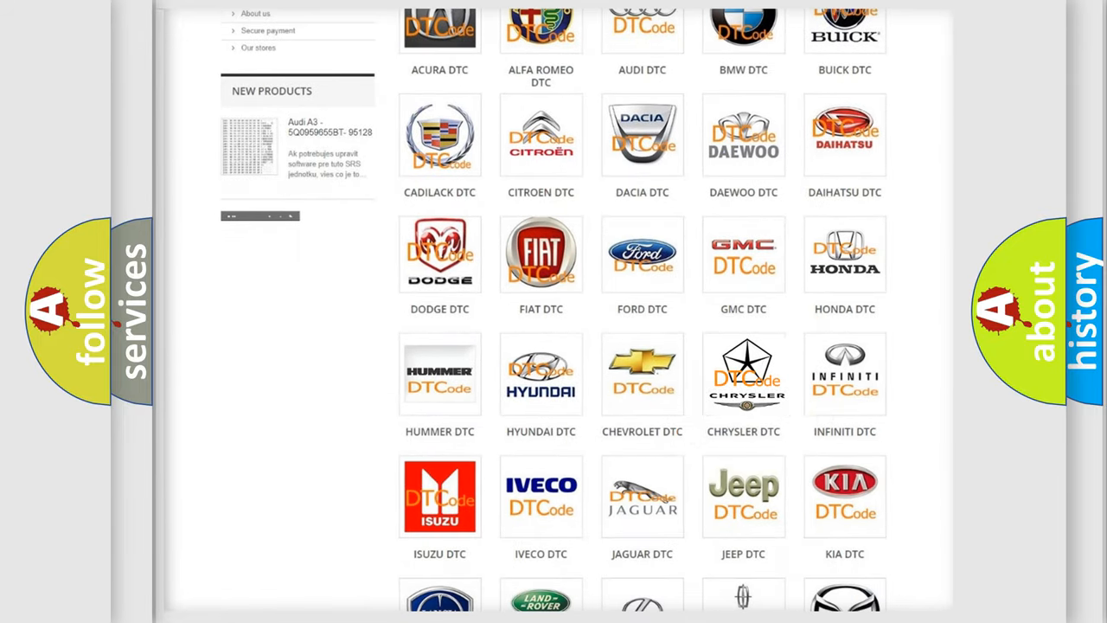
pyautogui.click(744, 374)
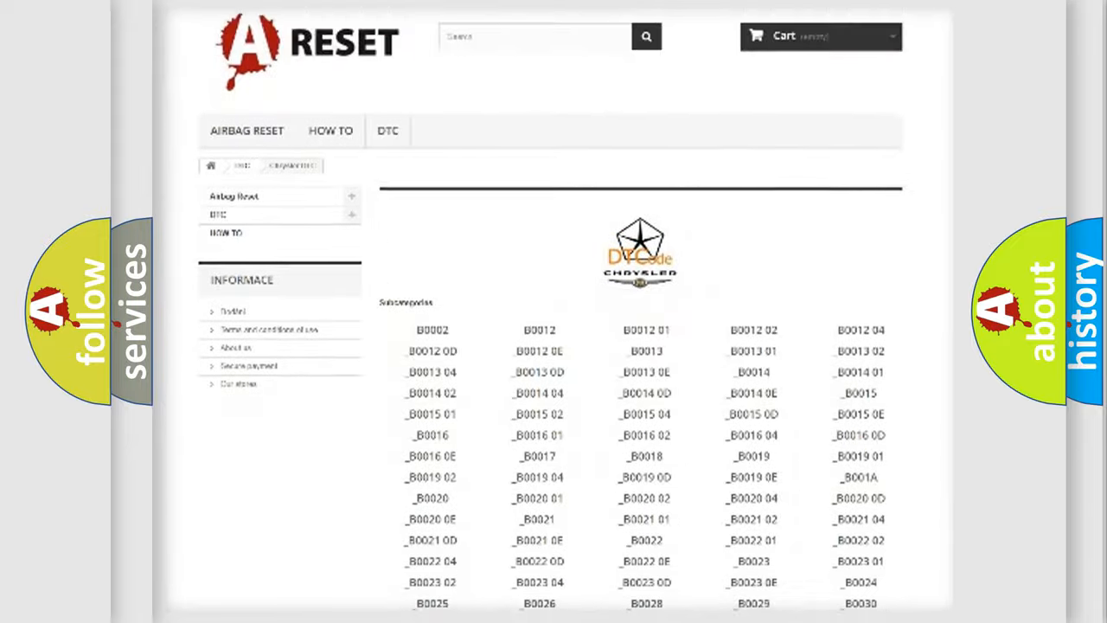
pyautogui.scroll(-3)
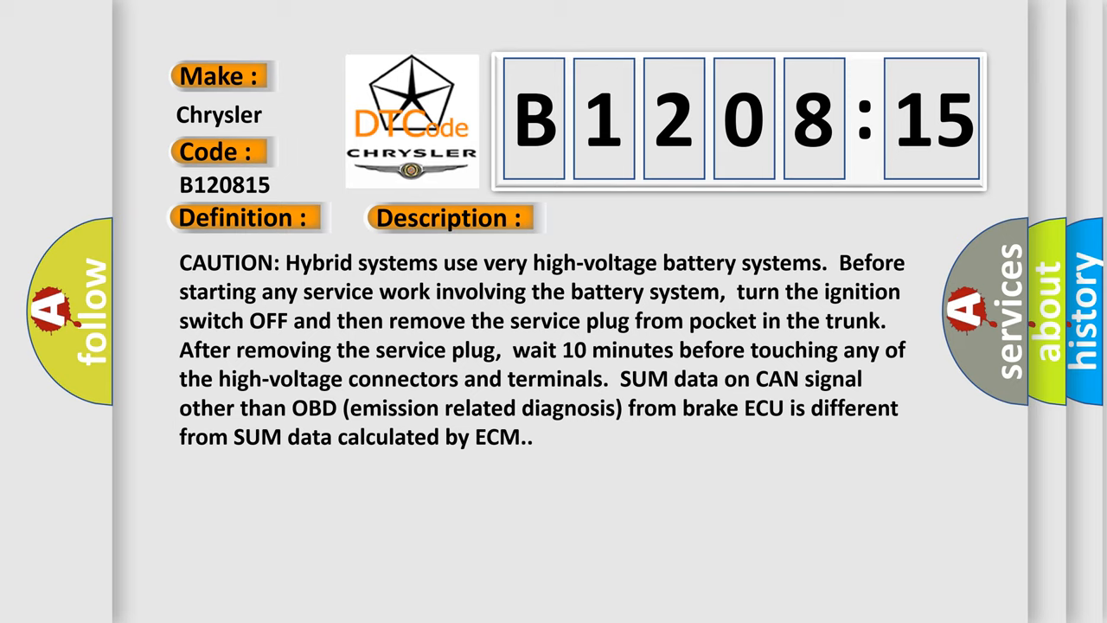
# - Show the B120815 Description with the high-voltage hybrid battery caution
pyautogui.click(637, 218)
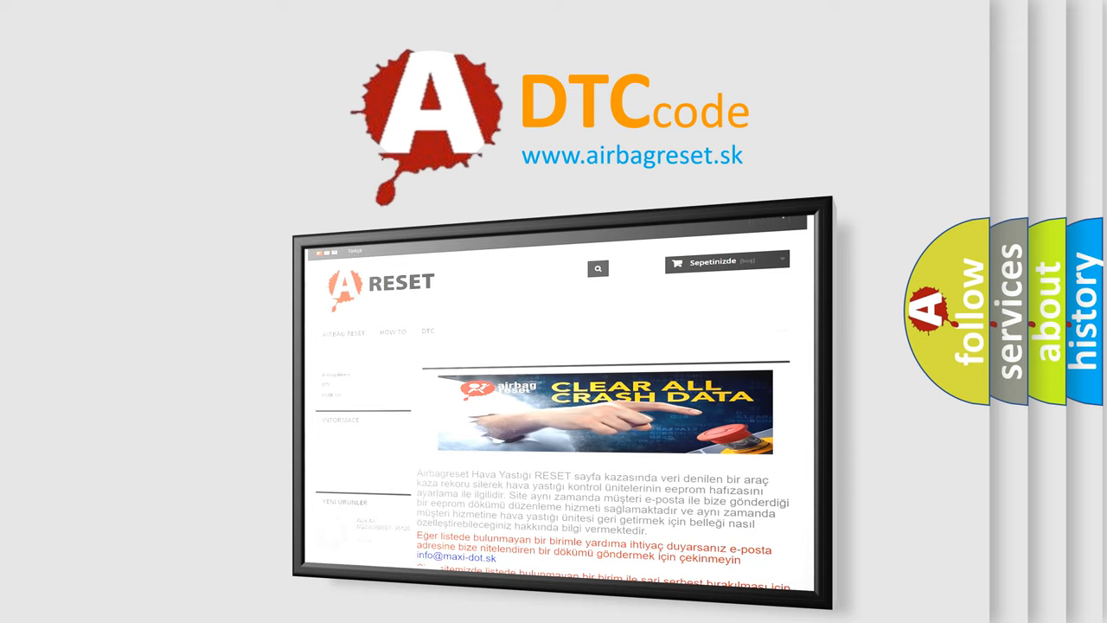
# - Advance the closing DTCcode screen to the Danish-language homepage preview
pyautogui.click(353, 252)
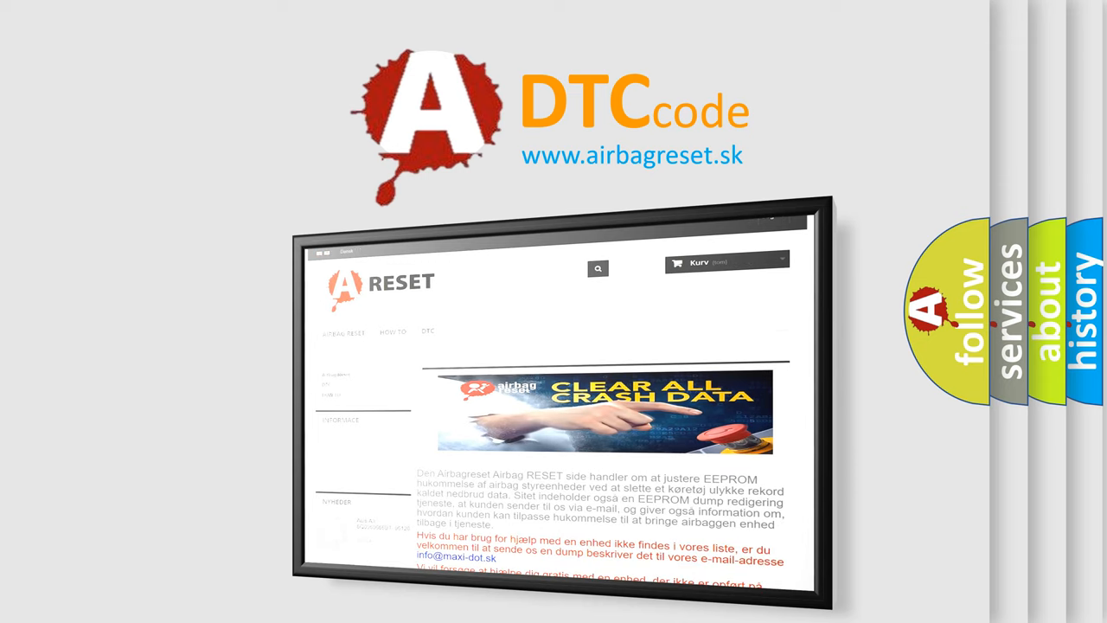